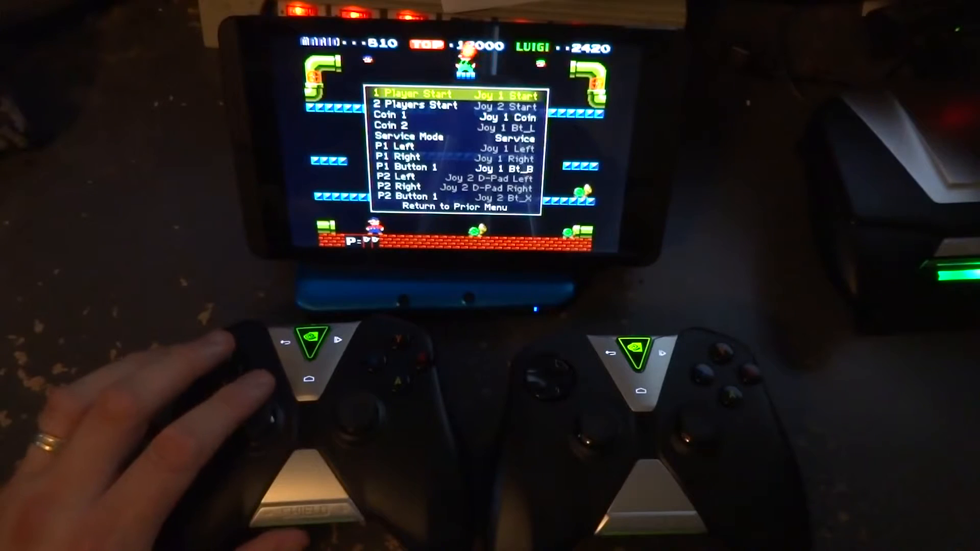
key(down)
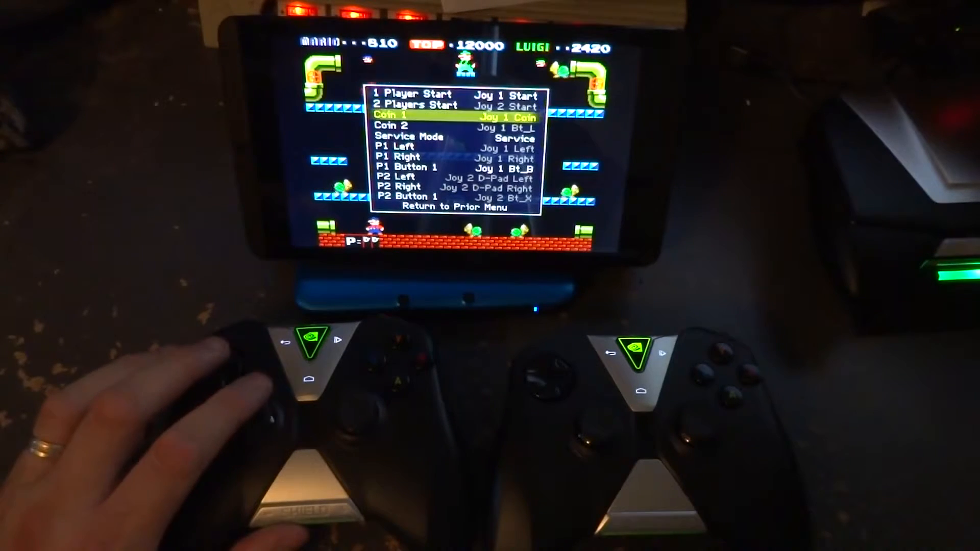
key(Down)
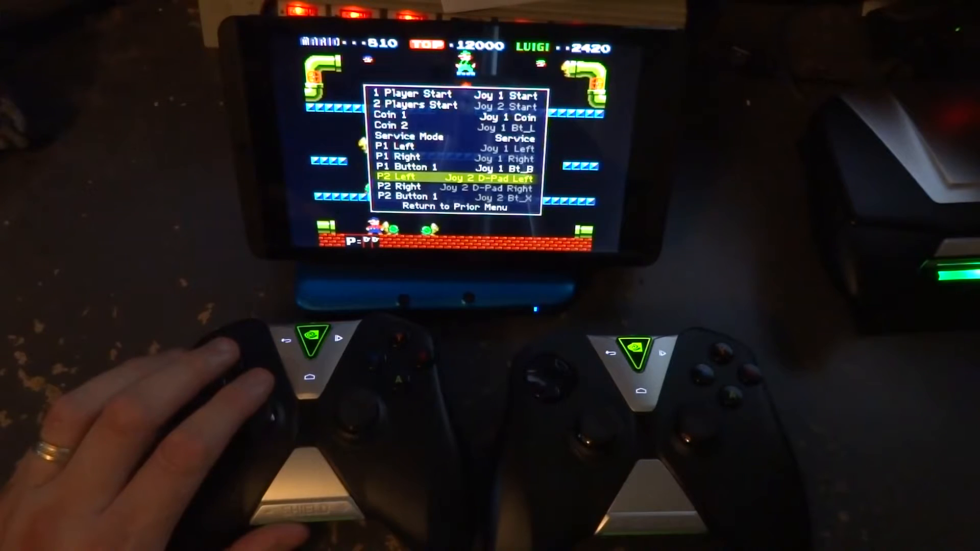
key(down)
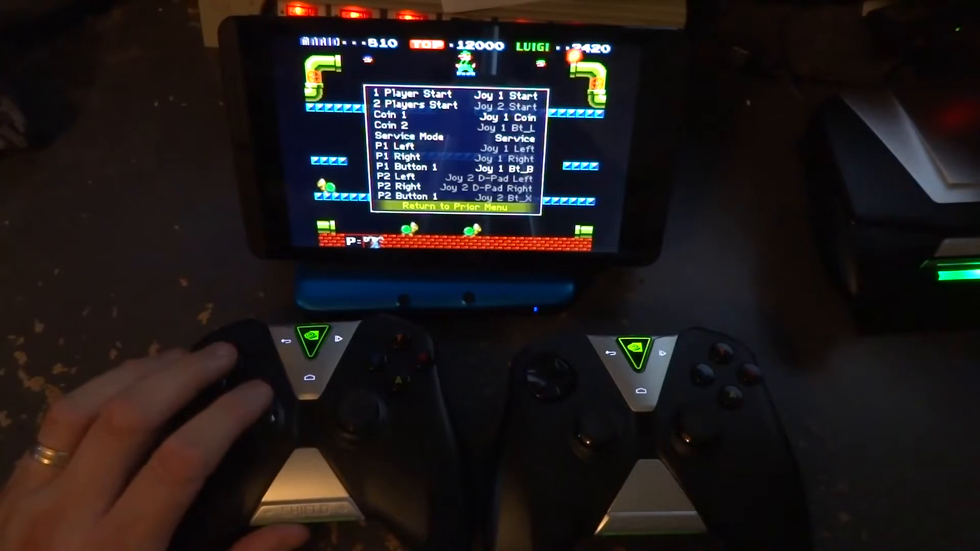